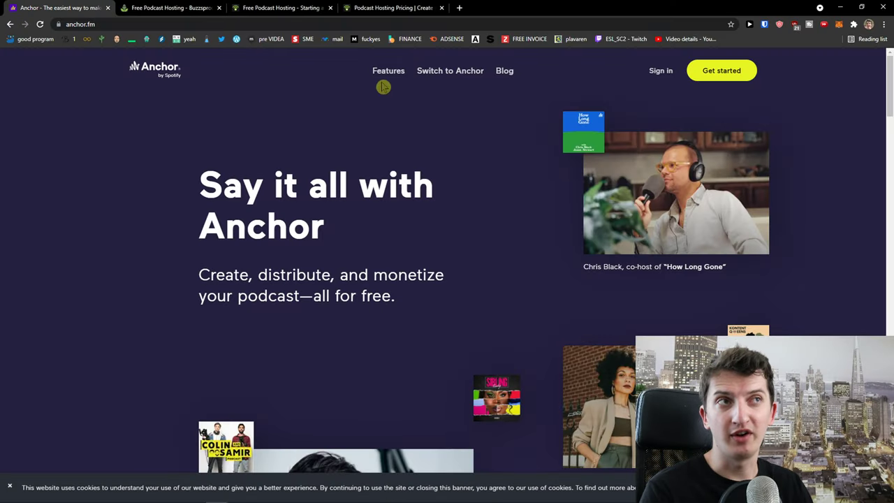
Open Anchor's Features page introducing the tools to power any podcast
{"action": "left_click", "coordinate": [389, 70]}
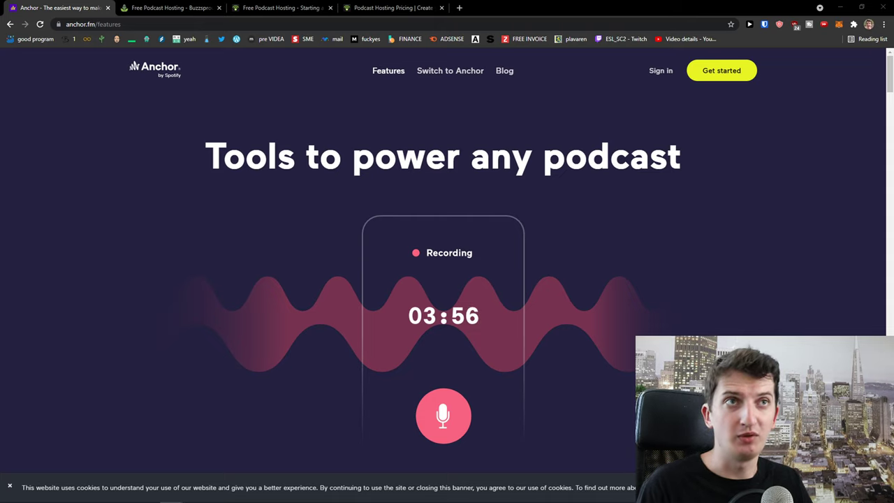
{"action": "left_click", "coordinate": [282, 9]}
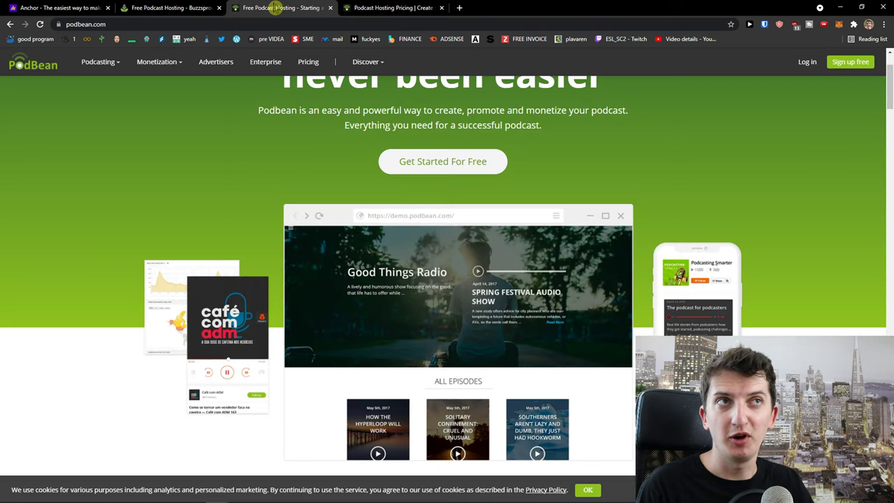
{"action": "left_click", "coordinate": [58, 8]}
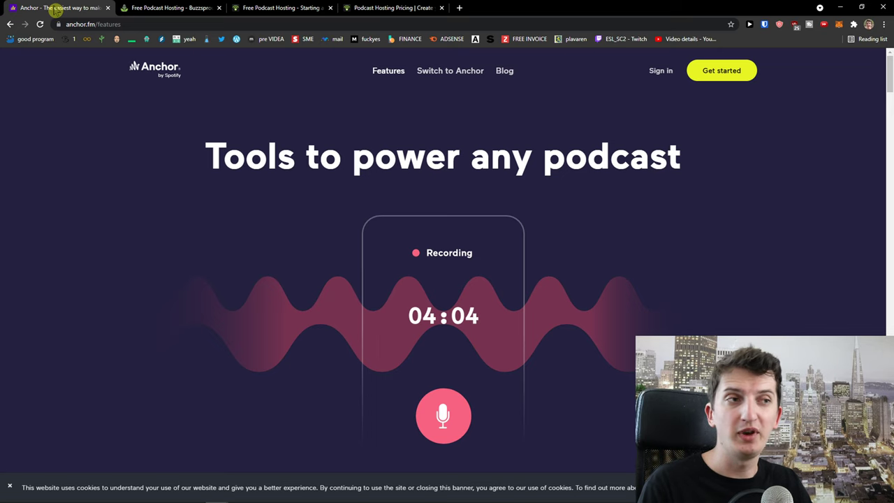
{"action": "left_click", "coordinate": [171, 8]}
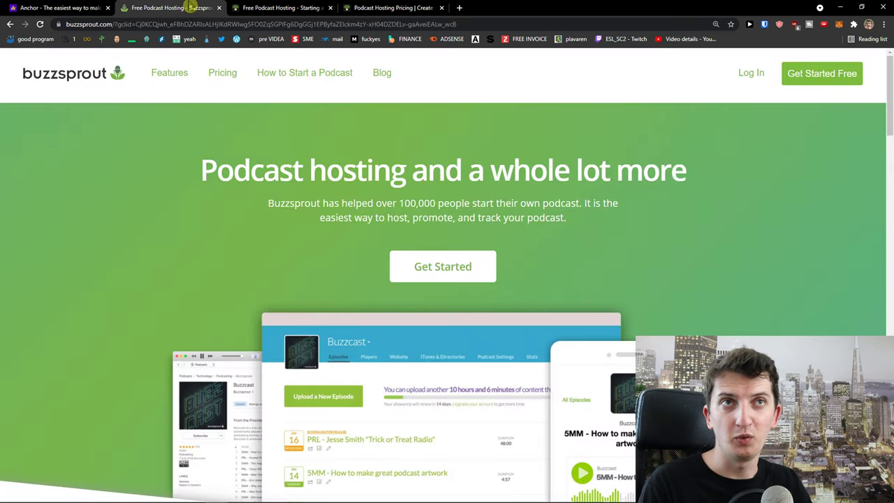
{"action": "mouse_move", "coordinate": [59, 9]}
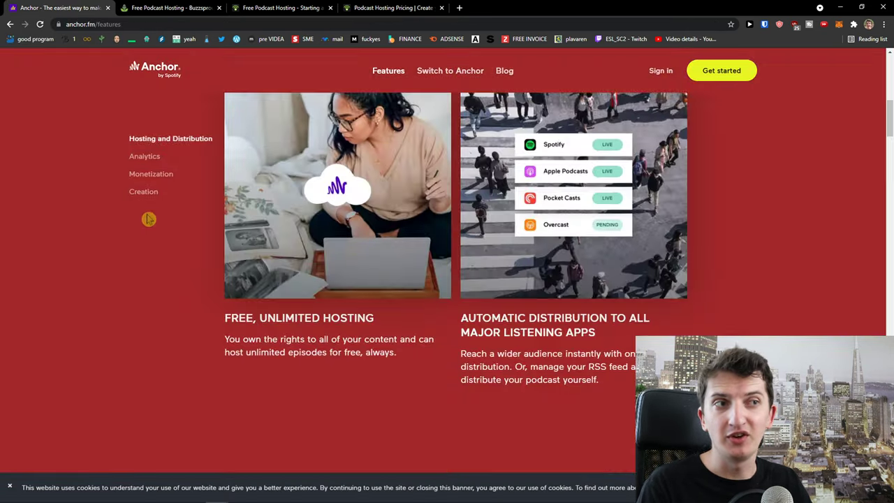
Review the Analytics section of Anchor's features
{"action": "left_click", "coordinate": [145, 156]}
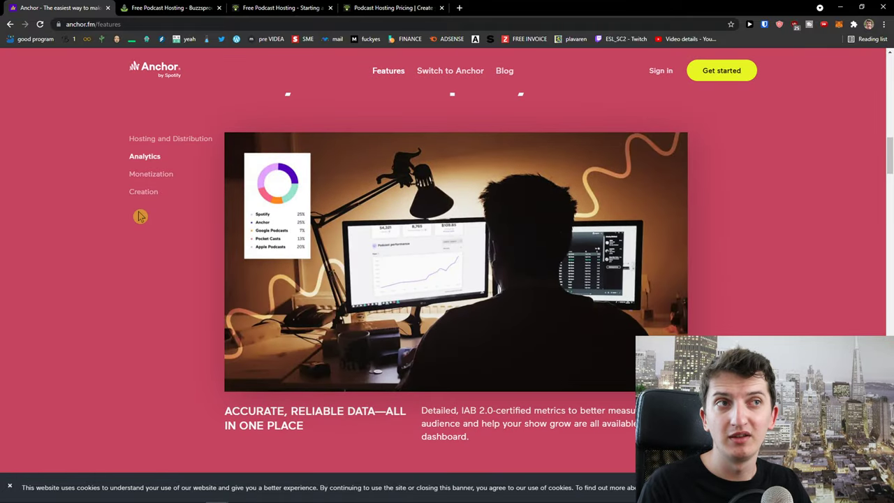
{"action": "scroll", "scroll_direction": "down", "scroll_amount": 3}
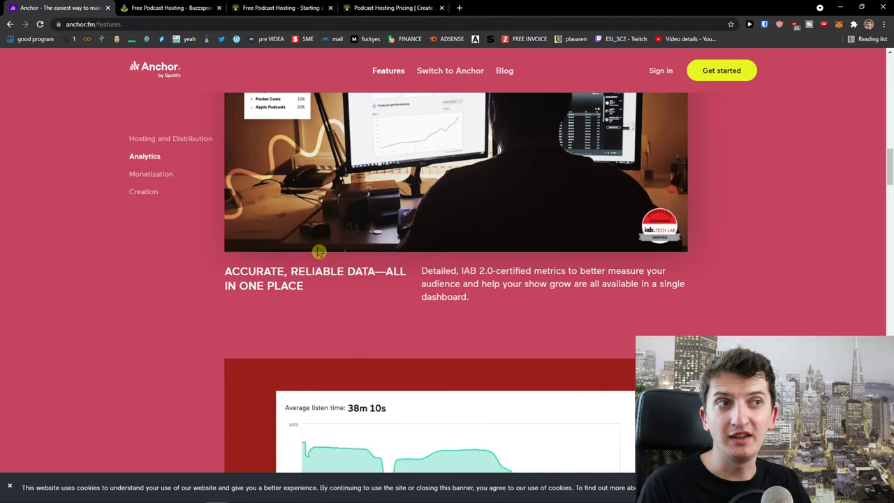
{"action": "scroll", "scroll_direction": "down", "scroll_amount": 3}
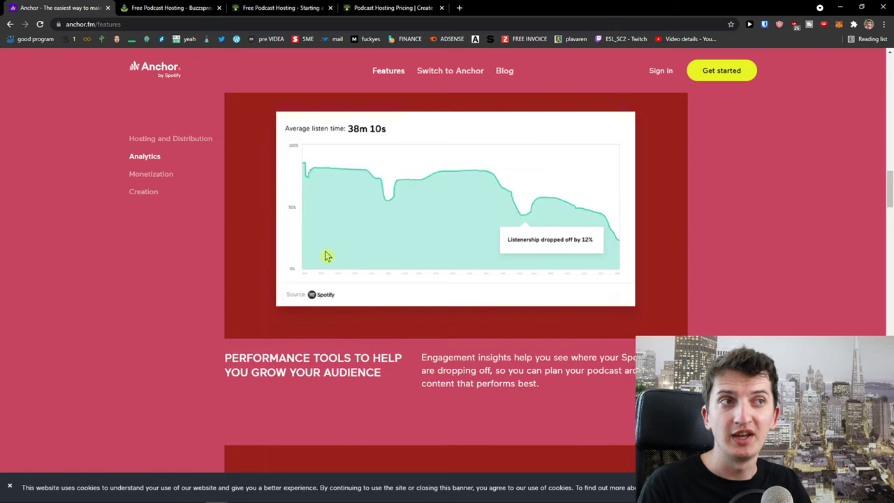
{"action": "scroll", "scroll_direction": "down", "scroll_amount": 3}
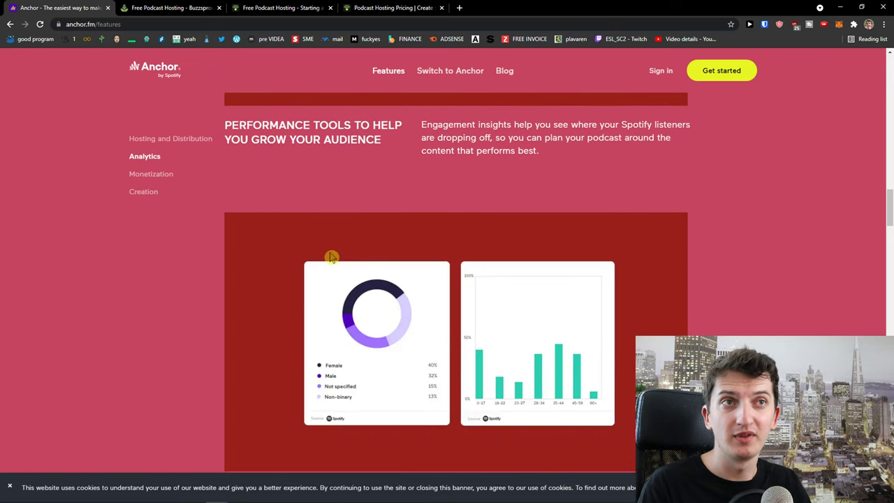
Review the Monetization section of Anchor's features, scanning back over it
{"action": "left_click", "coordinate": [151, 174]}
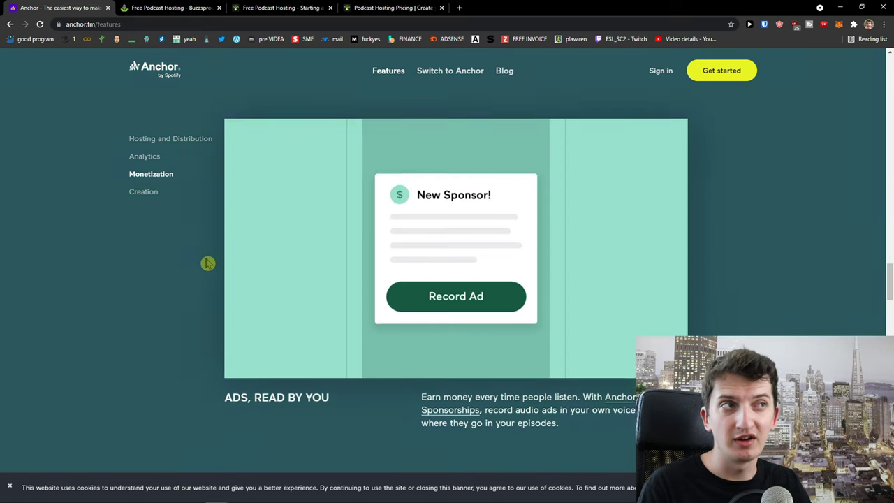
{"action": "scroll", "scroll_direction": "down", "scroll_amount": 3}
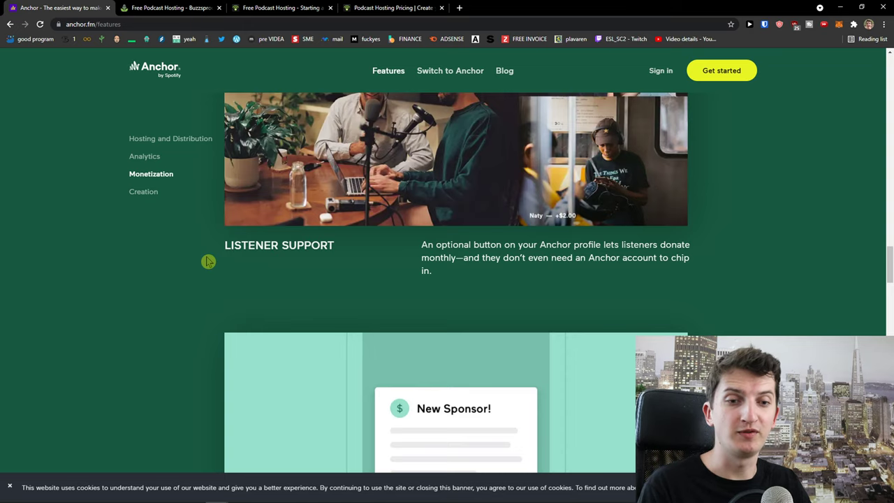
{"action": "scroll", "scroll_direction": "down", "scroll_amount": 3}
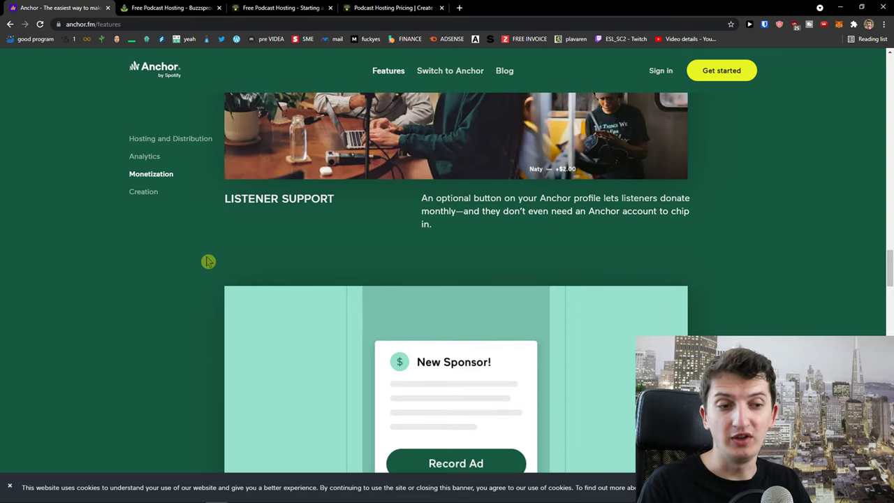
{"action": "scroll", "scroll_direction": "down", "scroll_amount": 3}
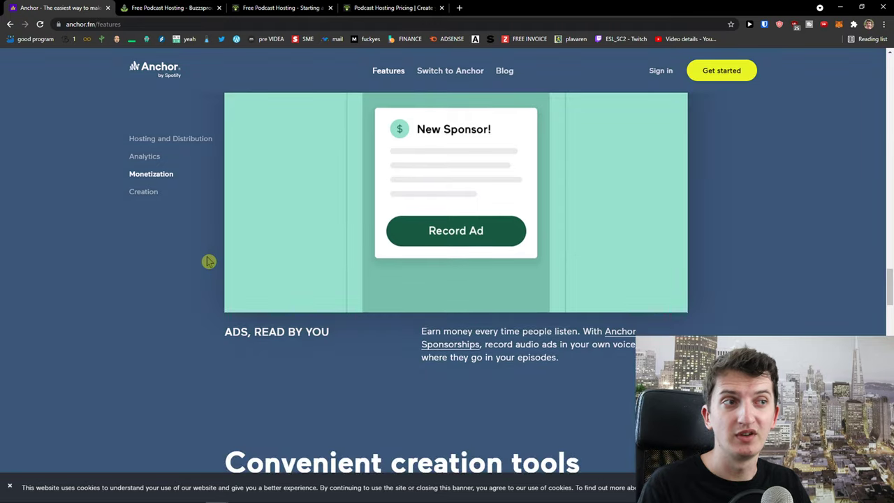
{"action": "scroll", "scroll_direction": "down", "scroll_amount": 3}
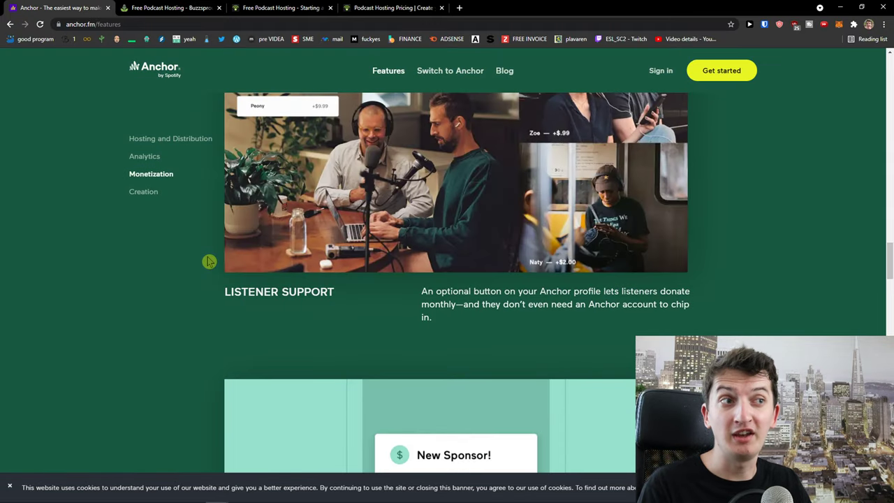
{"action": "scroll", "scroll_direction": "down", "scroll_amount": 3}
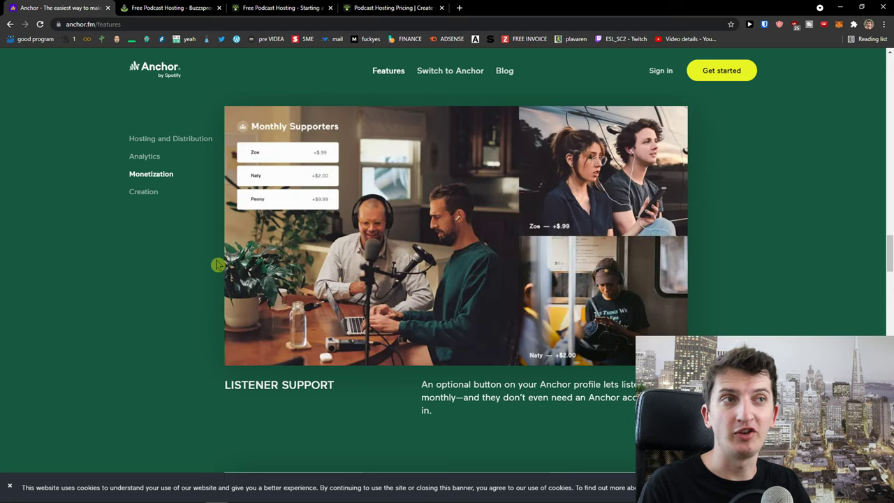
{"action": "scroll", "scroll_direction": "up", "scroll_amount": 3}
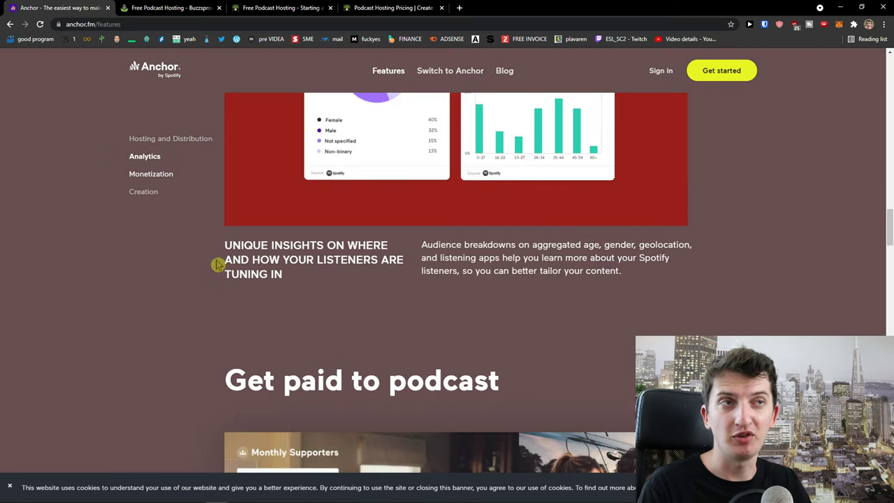
{"action": "scroll", "scroll_direction": "up", "scroll_amount": 3}
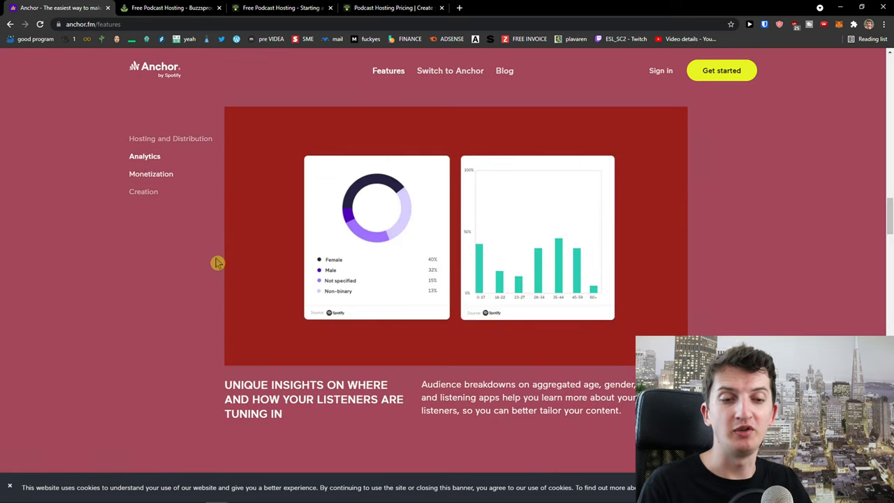
{"action": "mouse_move", "coordinate": [212, 259]}
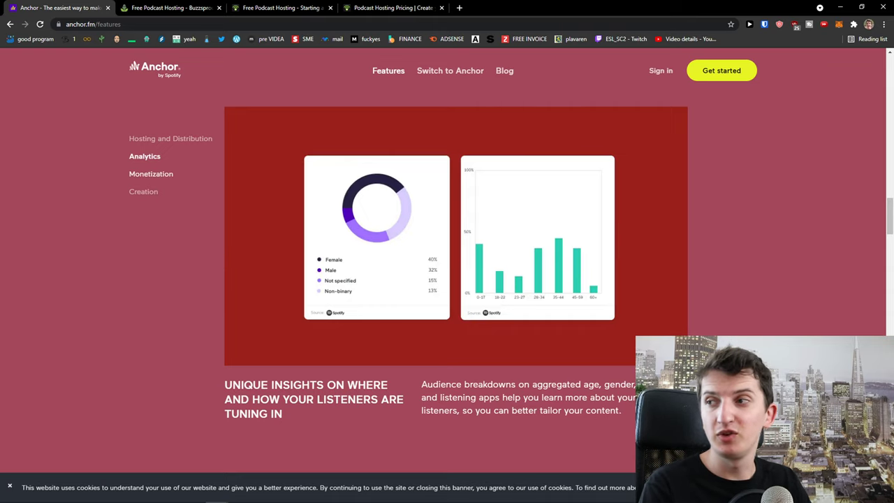
{"action": "scroll", "scroll_direction": "down", "scroll_amount": 3}
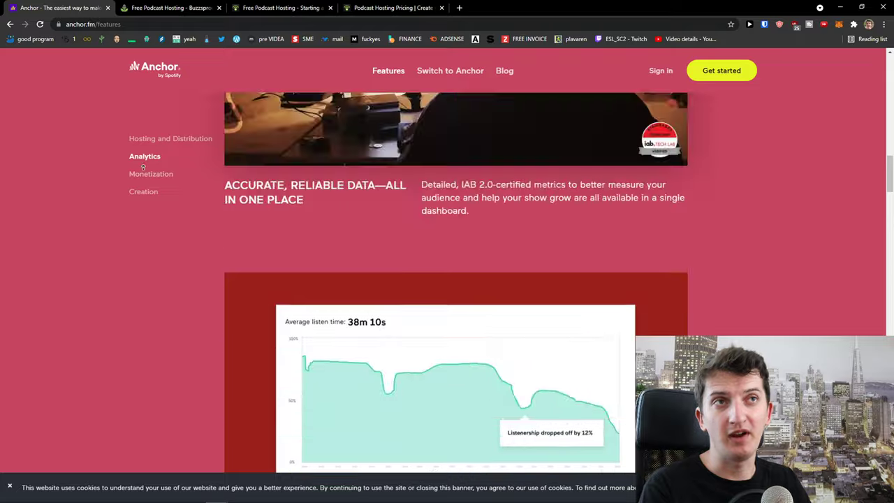
{"action": "scroll", "scroll_direction": "up", "scroll_amount": 3}
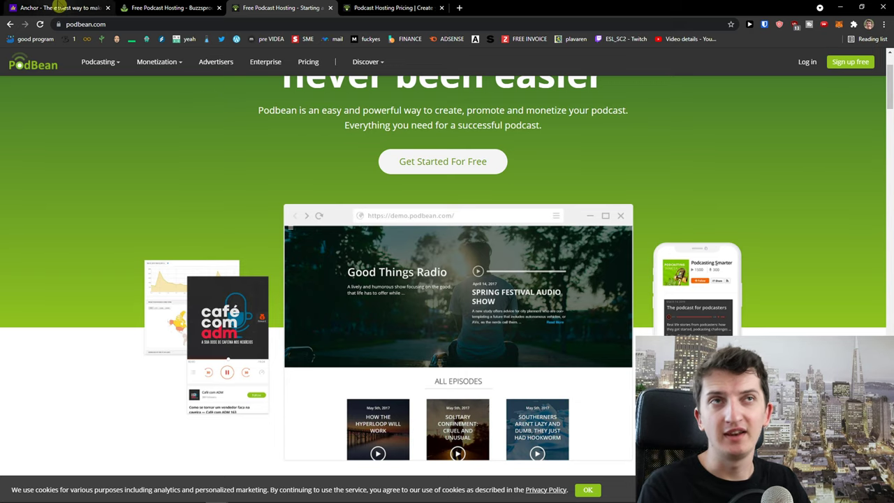
Return to Anchor's features, check Podbean's homepage, then bring up Buzzsprout's homepage
{"action": "left_click", "coordinate": [59, 8]}
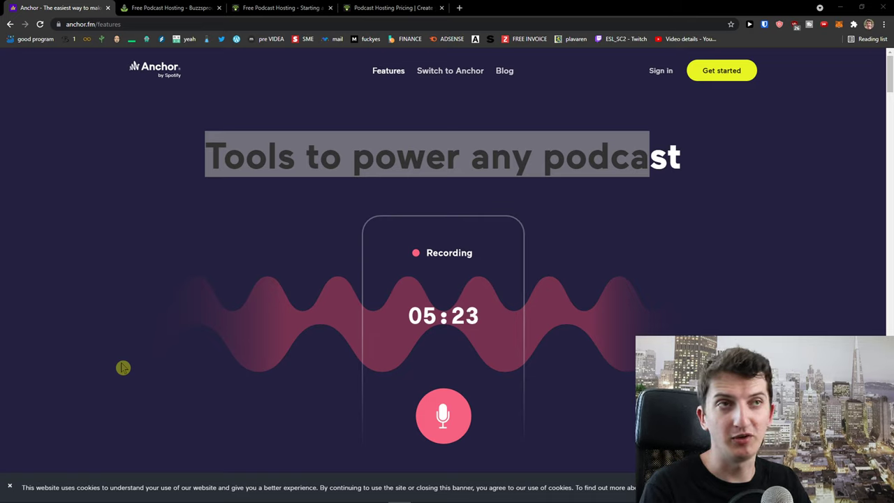
{"action": "mouse_move", "coordinate": [327, 422]}
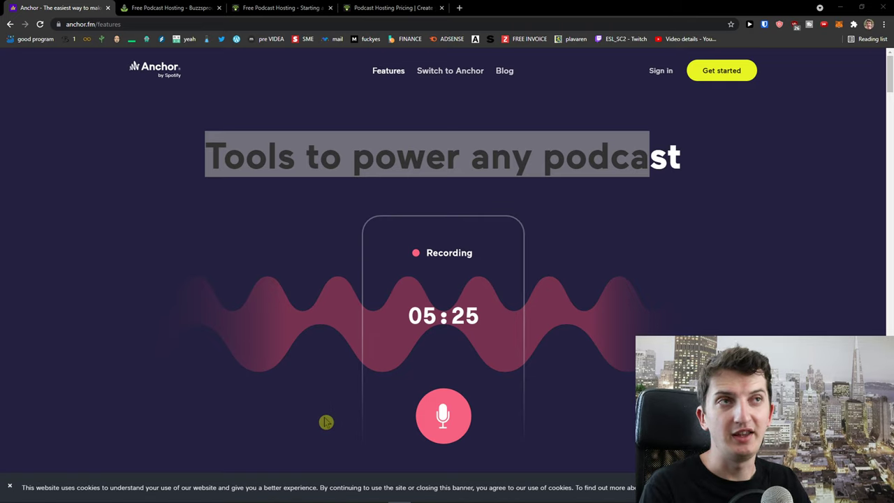
{"action": "mouse_move", "coordinate": [297, 407]}
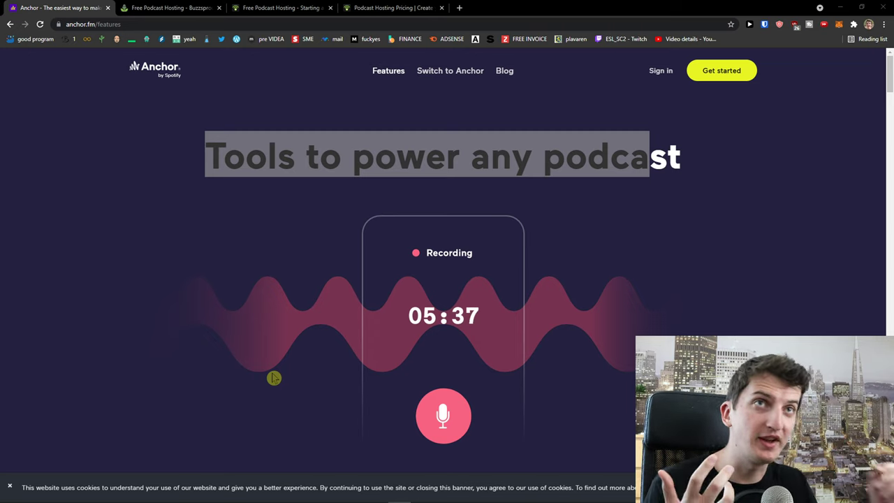
{"action": "left_click", "coordinate": [283, 8]}
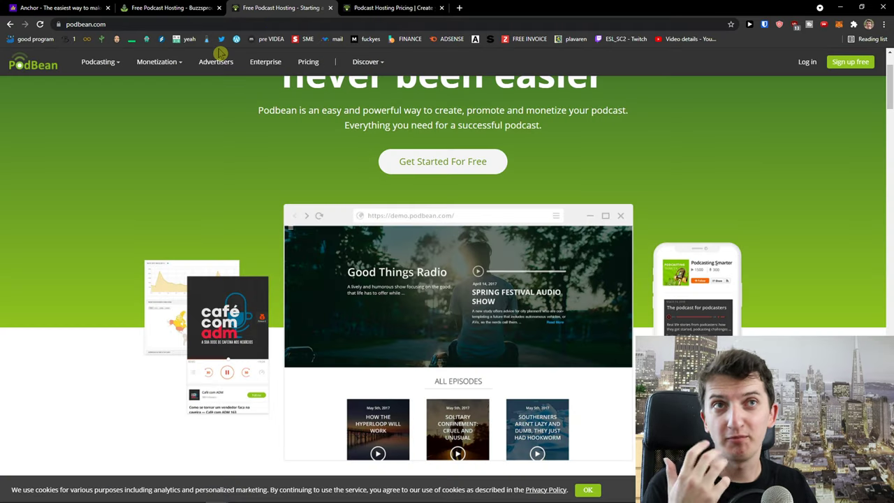
{"action": "left_click", "coordinate": [168, 9]}
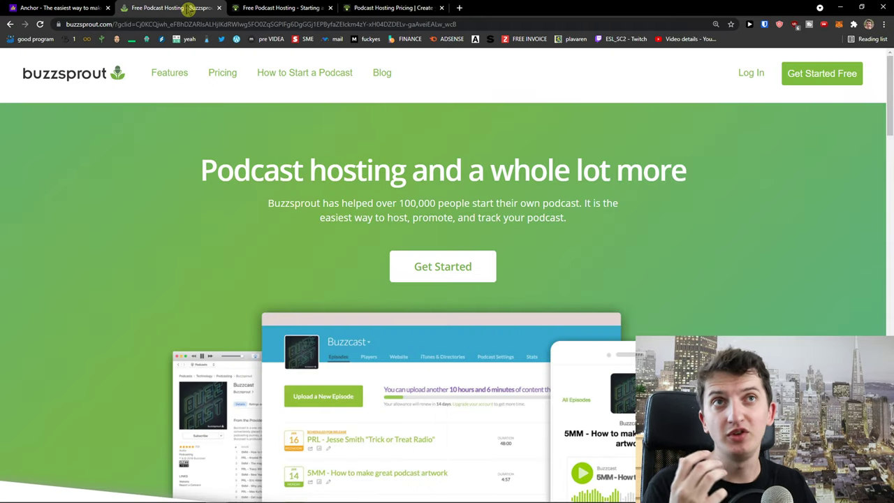
Review Buzzsprout's pricing plans with the Free plan's 2-hour limit, then bring up Podbean's pricing
{"action": "left_click", "coordinate": [222, 73]}
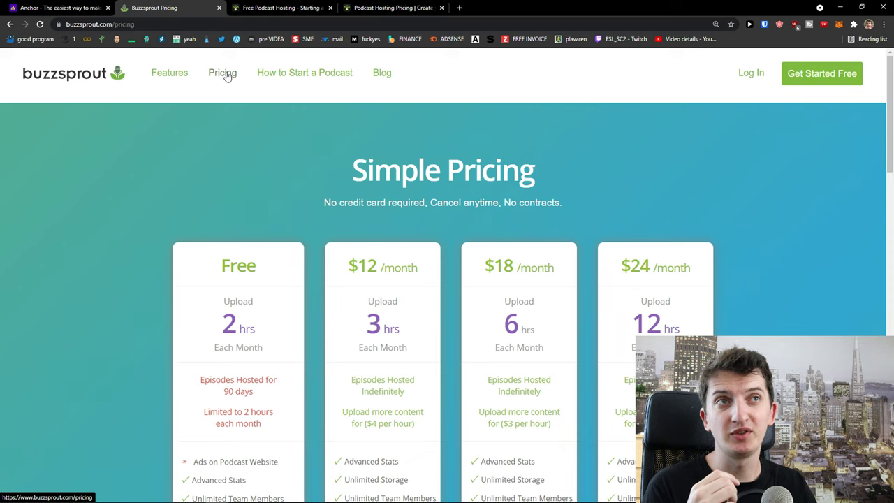
{"action": "scroll", "scroll_direction": "down", "scroll_amount": 3}
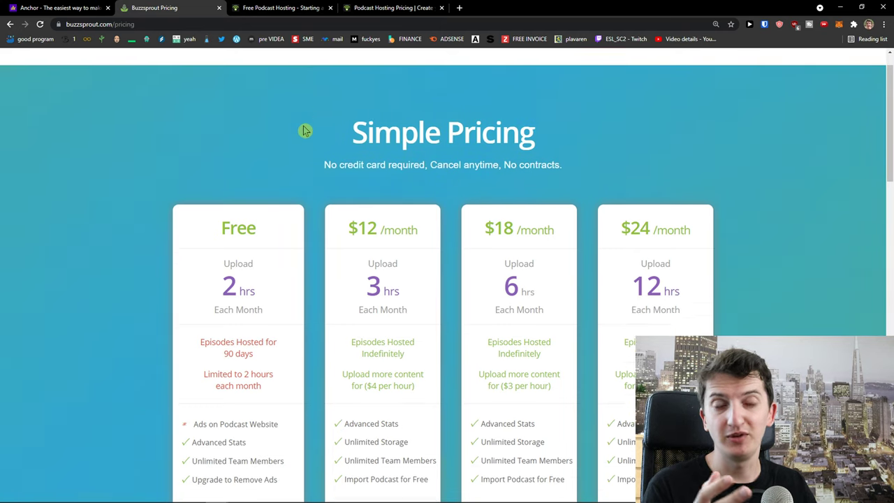
{"action": "scroll", "scroll_direction": "down", "scroll_amount": 3}
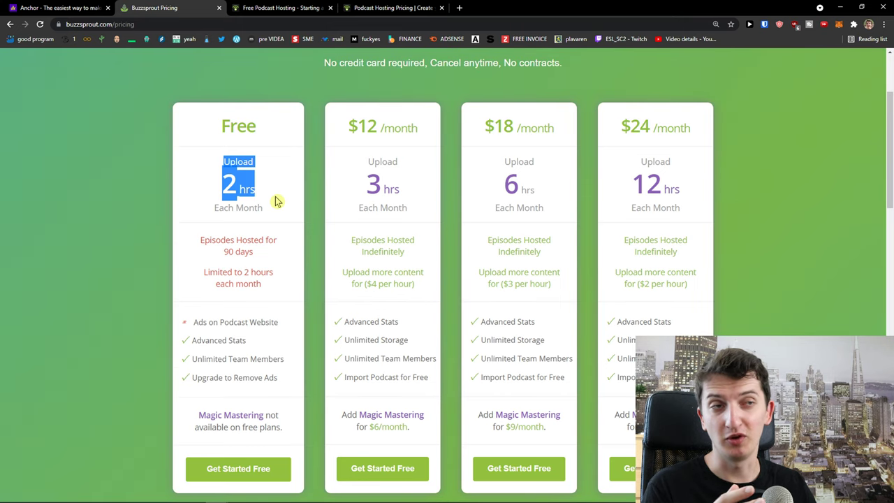
{"action": "left_click", "coordinate": [283, 8]}
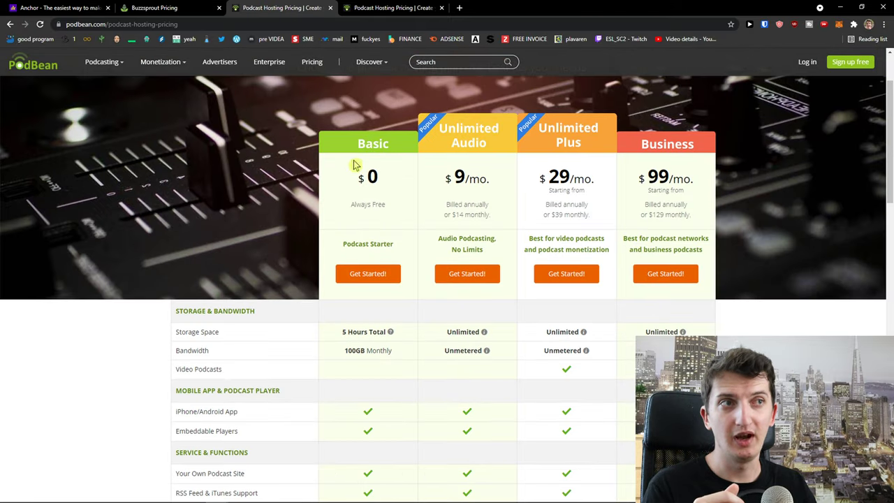
Compare Podbean's free Basic and $9 Unlimited Audio plans, then return to Buzzsprout's pricing
{"action": "scroll", "scroll_direction": "down", "scroll_amount": 3}
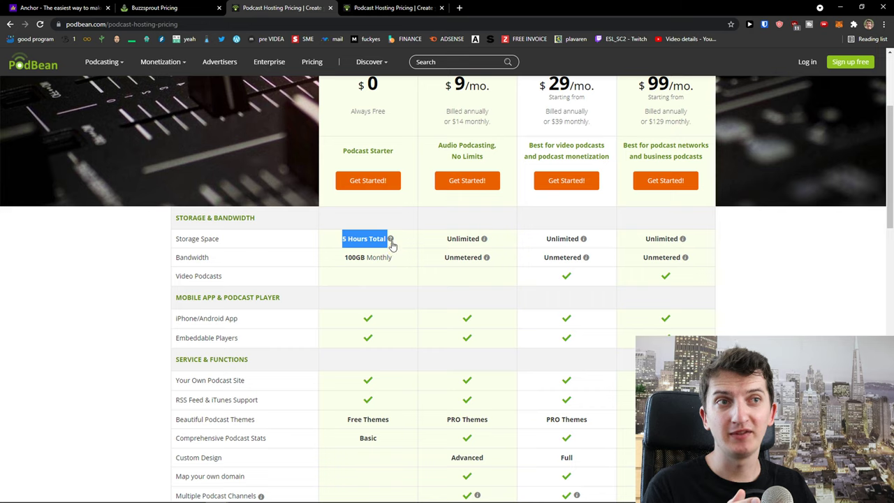
{"action": "mouse_move", "coordinate": [363, 253]}
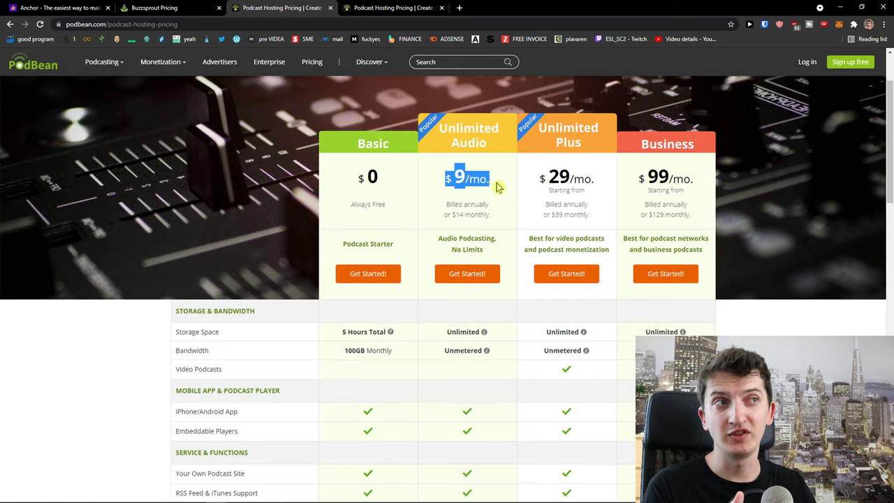
{"action": "scroll", "scroll_direction": "down", "scroll_amount": 3}
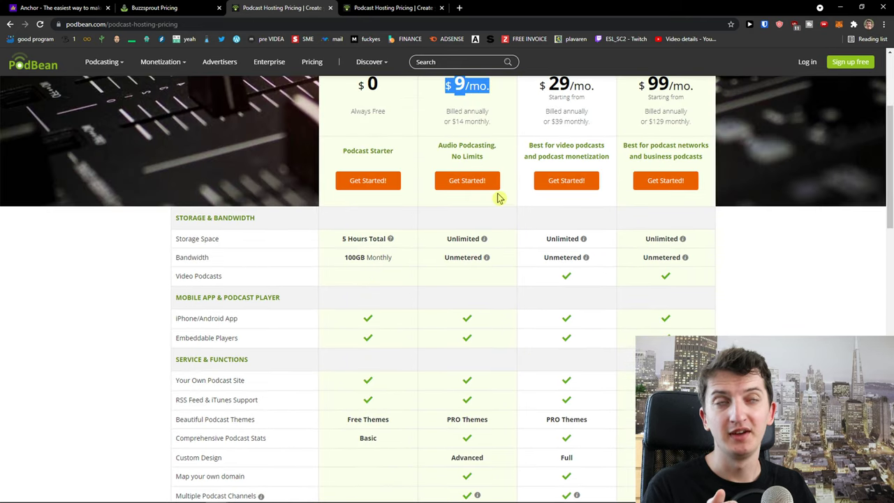
{"action": "left_click", "coordinate": [170, 8]}
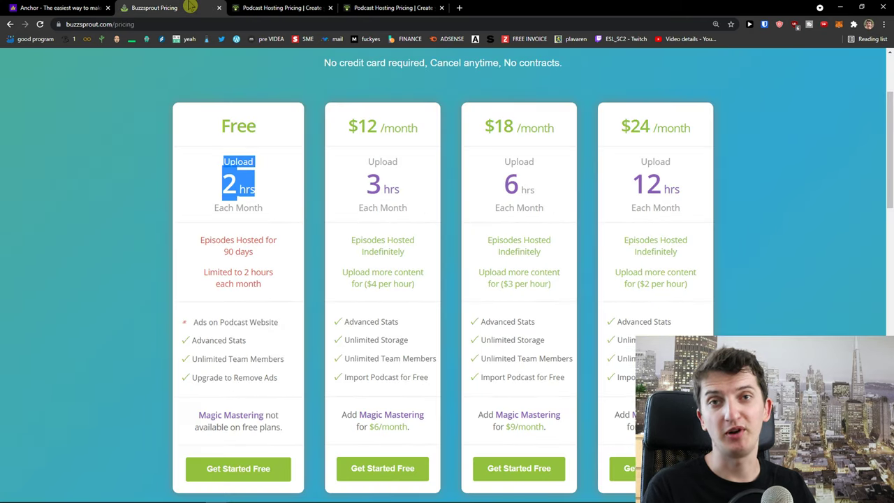
{"action": "mouse_move", "coordinate": [58, 8]}
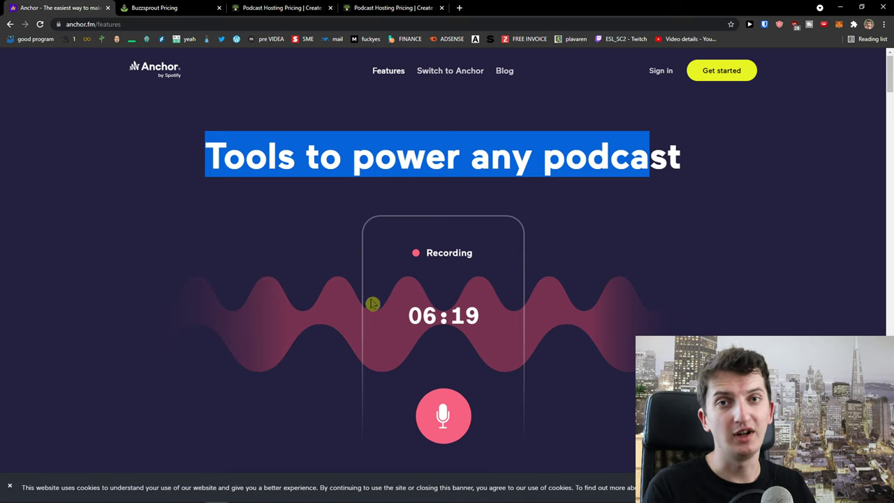
{"action": "mouse_move", "coordinate": [333, 280]}
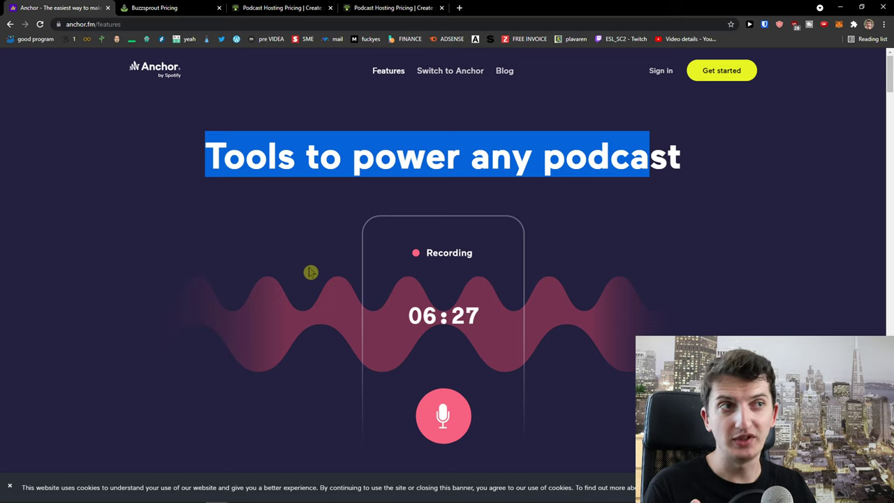
{"action": "mouse_move", "coordinate": [309, 269]}
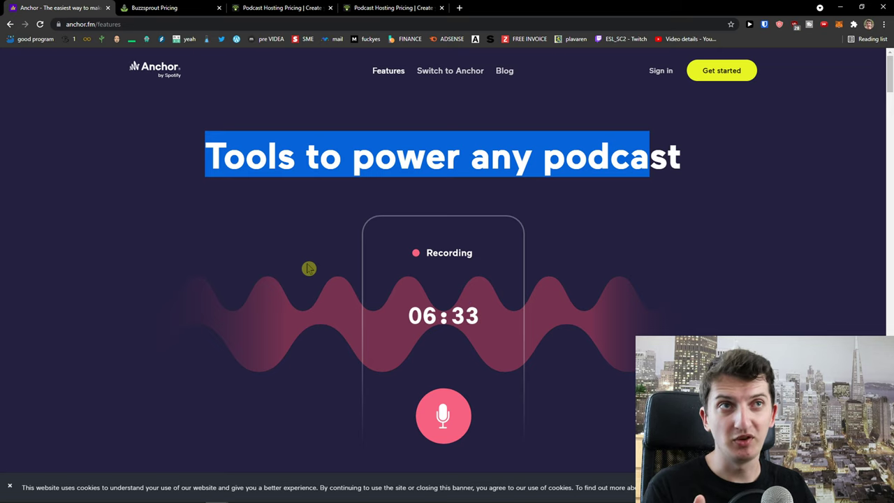
{"action": "mouse_move", "coordinate": [241, 179]}
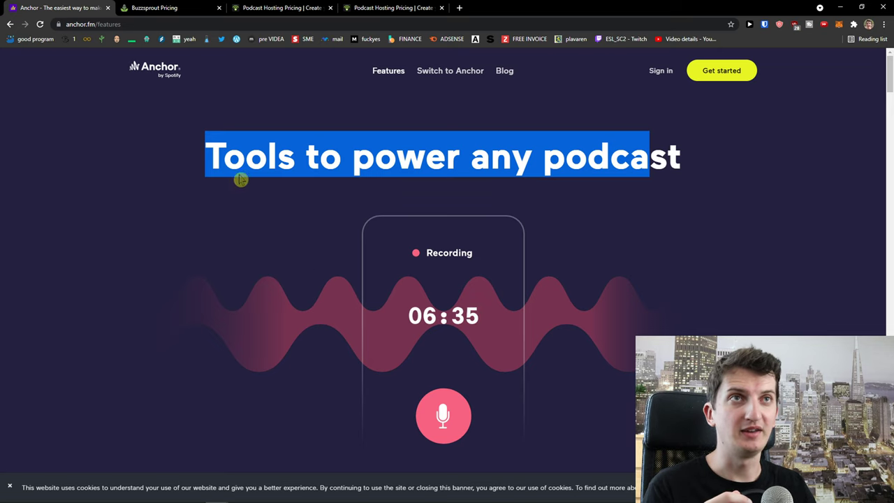
Glance at Podbean's pricing plans again, then return to Anchor's features page
{"action": "left_click", "coordinate": [282, 9]}
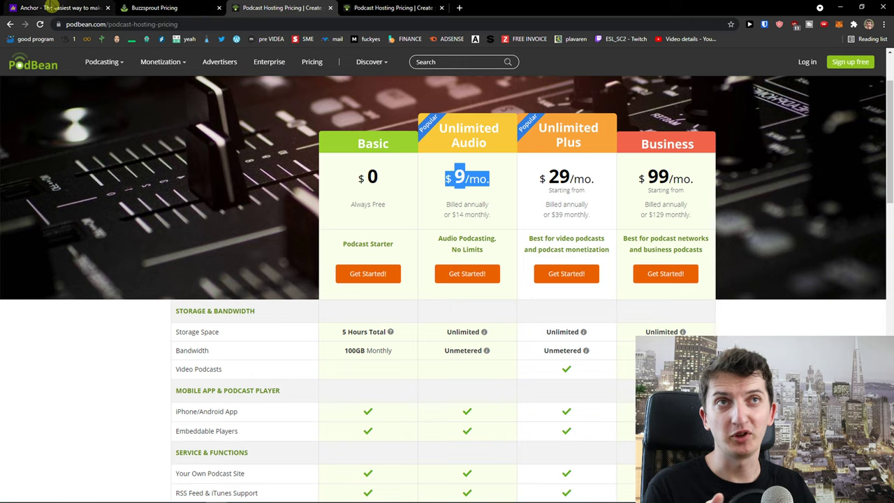
{"action": "mouse_move", "coordinate": [58, 8]}
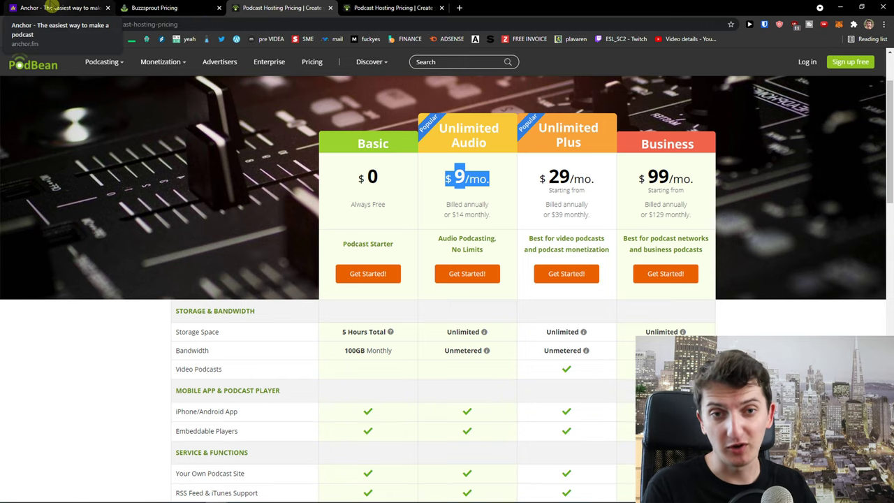
{"action": "left_click", "coordinate": [59, 8]}
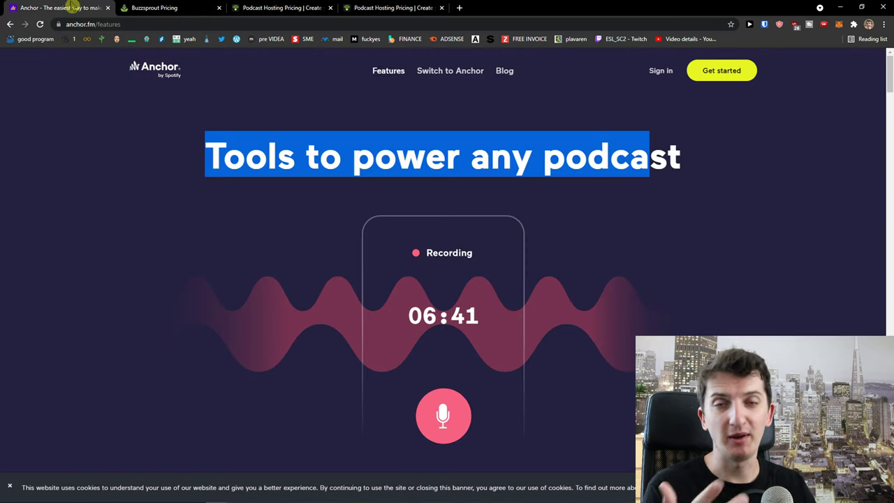